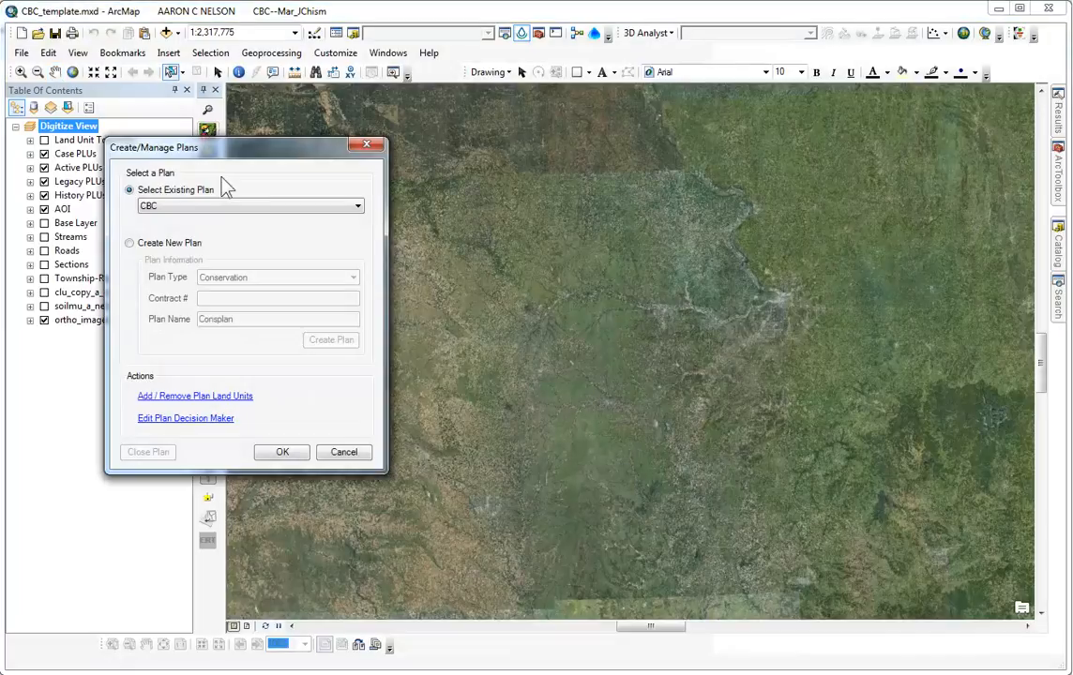
pyautogui.moveTo(235, 197)
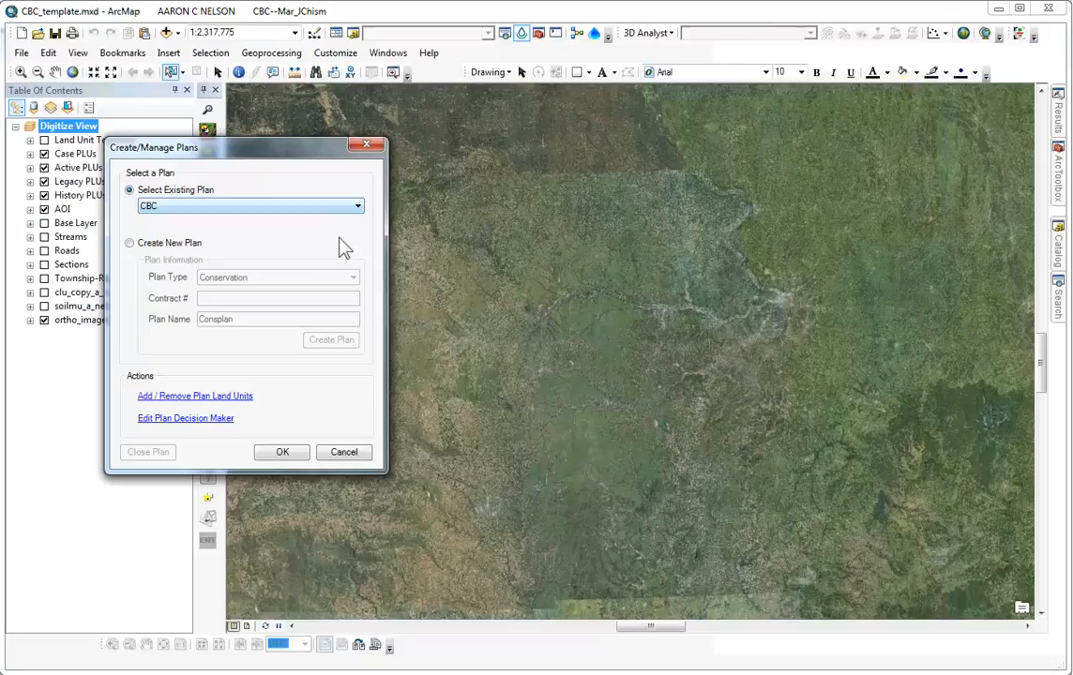
pyautogui.moveTo(302, 423)
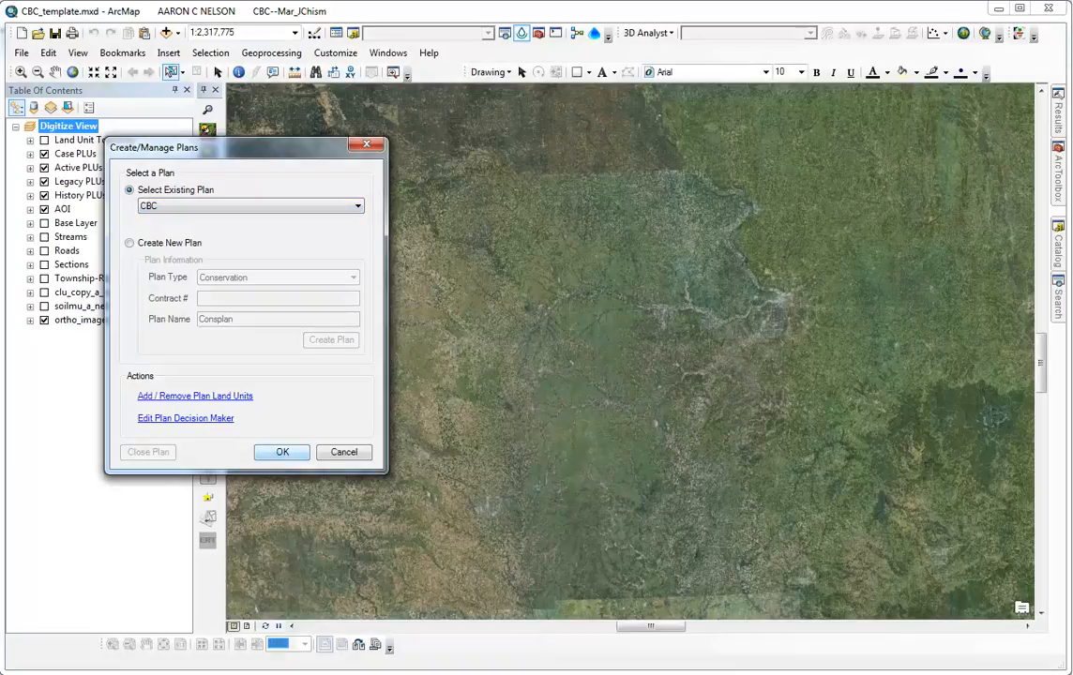
# Confirm working on the existing CBC plan in the Create/Manage Plans dialog.
pyautogui.click(281, 452)
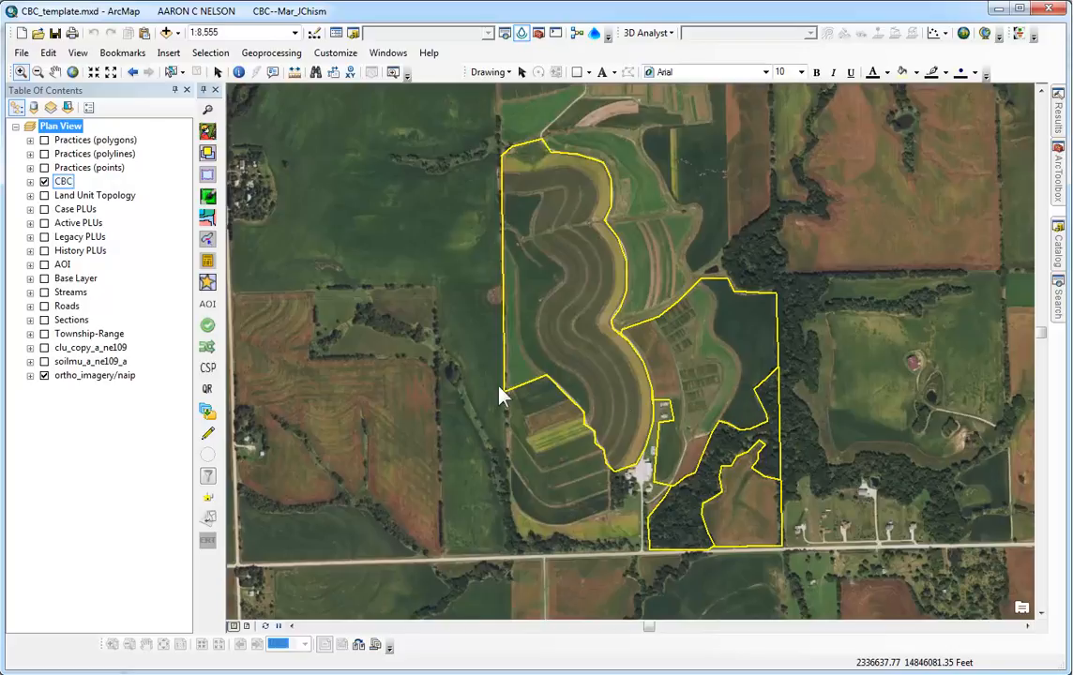
# Set the CBC layer as the only selectable layer from its context menu.
pyautogui.rightClick(63, 181)
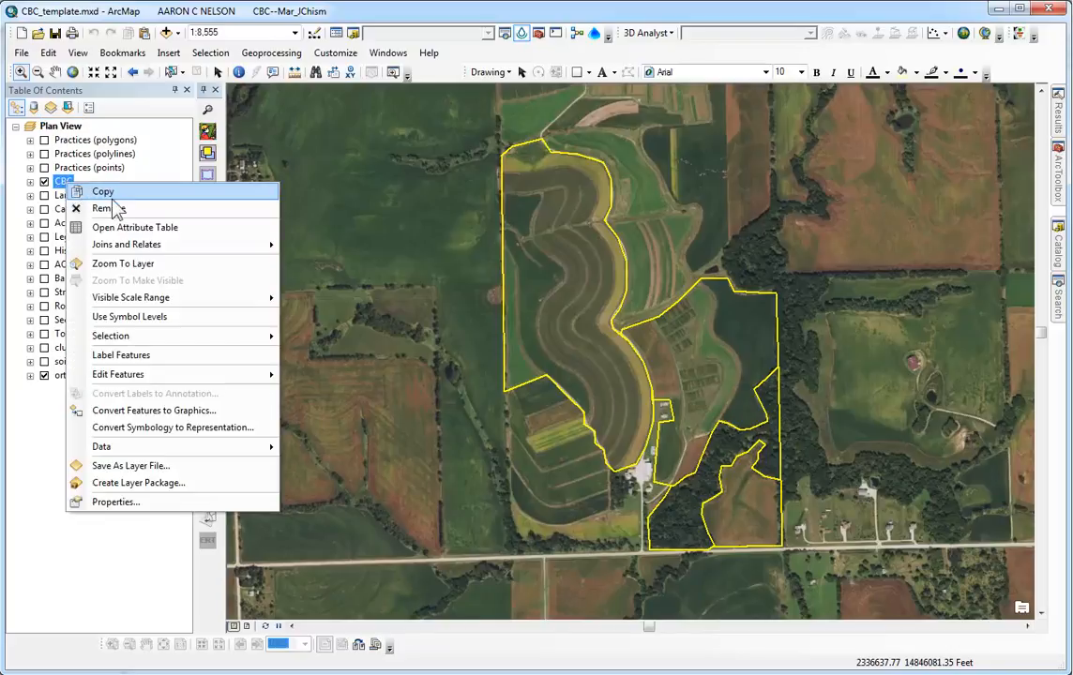
pyautogui.moveTo(110, 336)
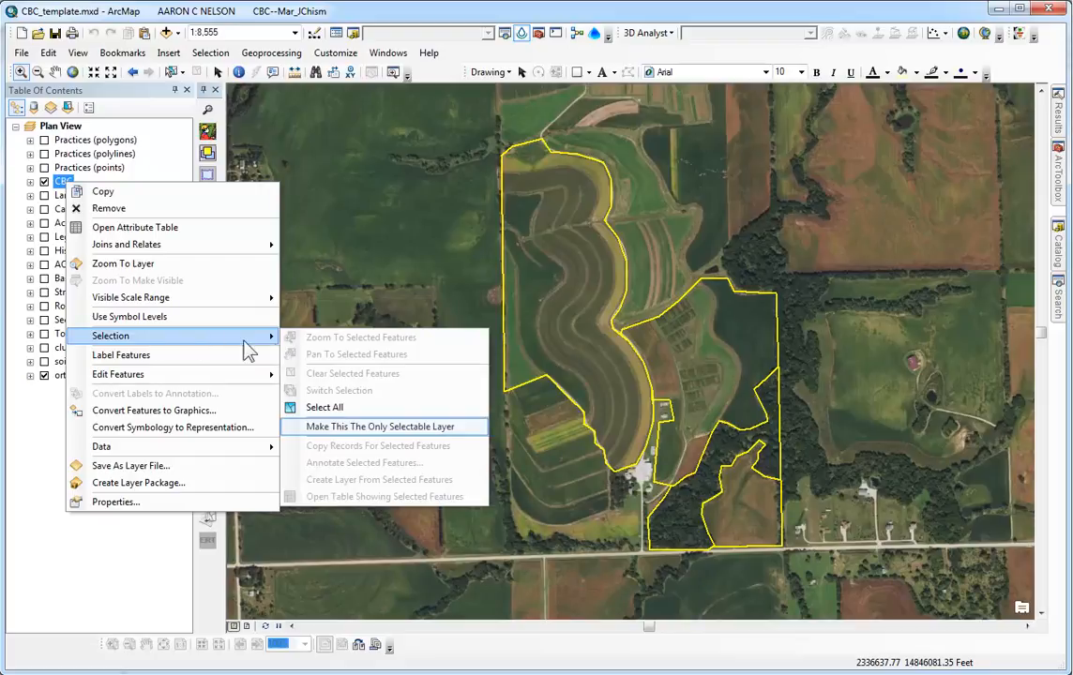
pyautogui.click(378, 427)
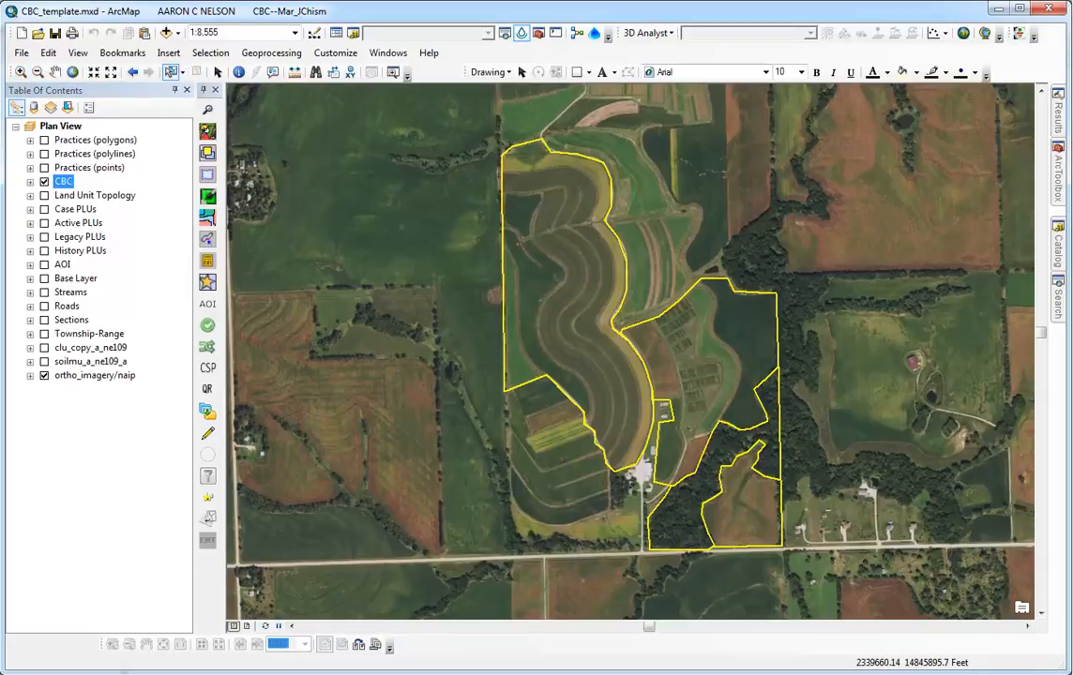
# Select the three cropland fields of the CBC plan on the map.
pyautogui.click(562, 281)
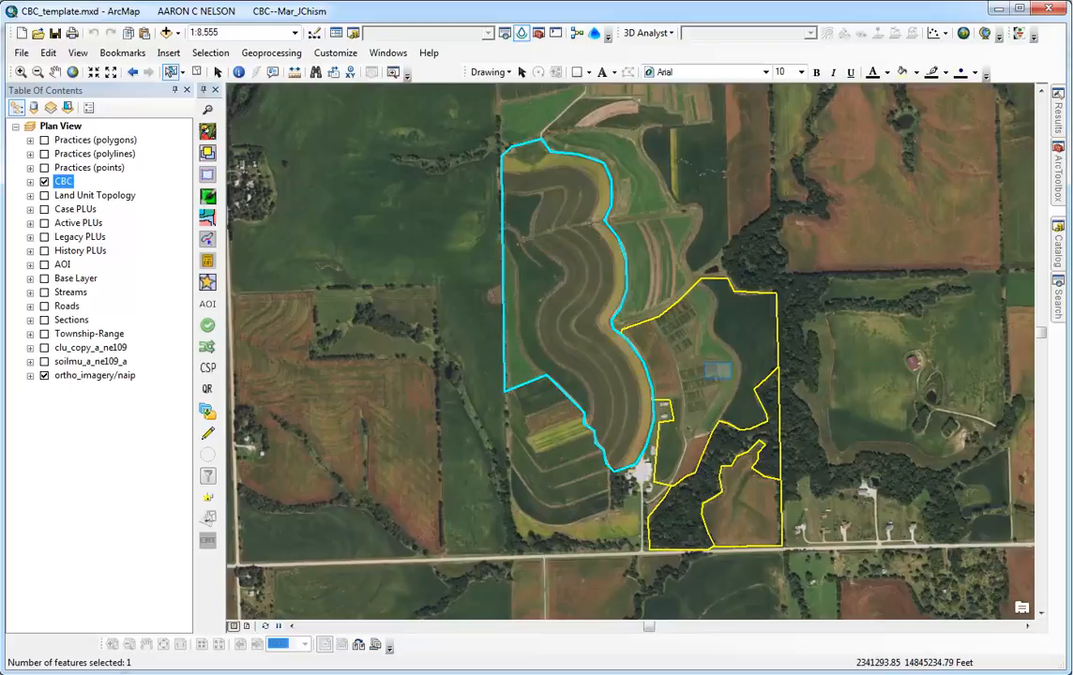
pyautogui.click(713, 376)
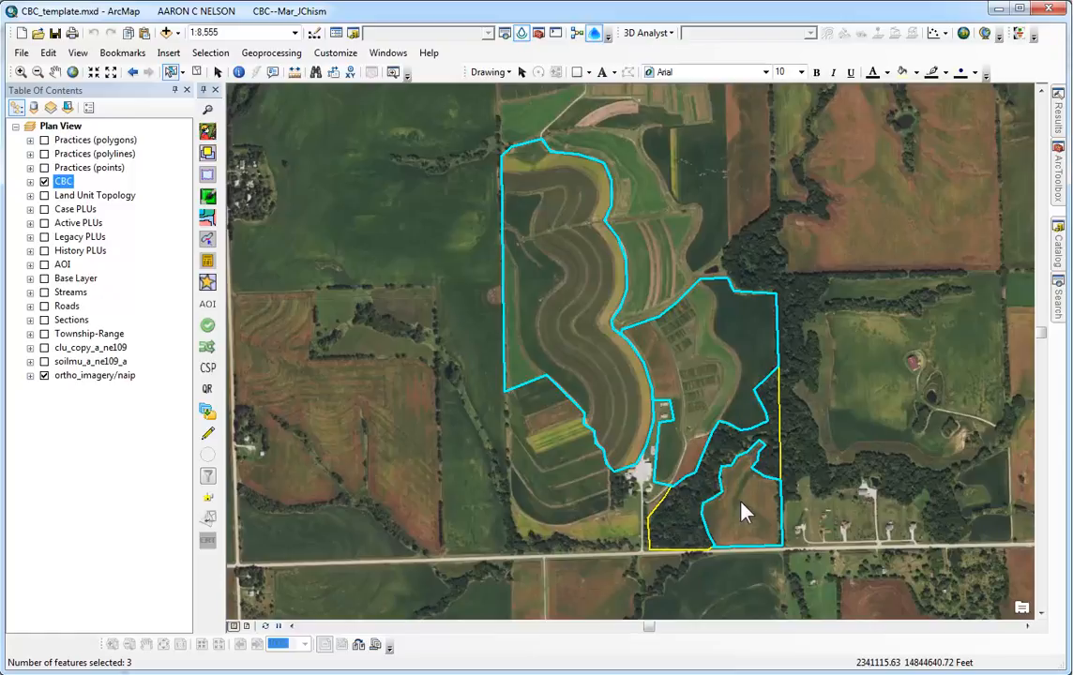
pyautogui.moveTo(593, 33)
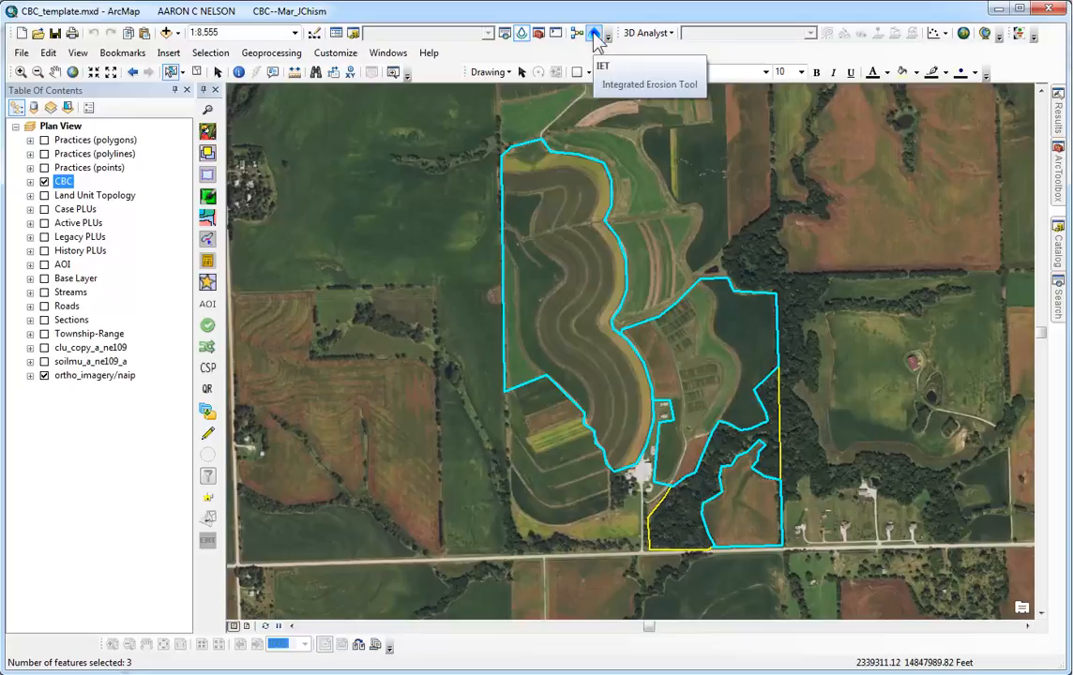
# Launch the Integrated Erosion Toolkit and choose to create a new analysis layer.
pyautogui.click(594, 33)
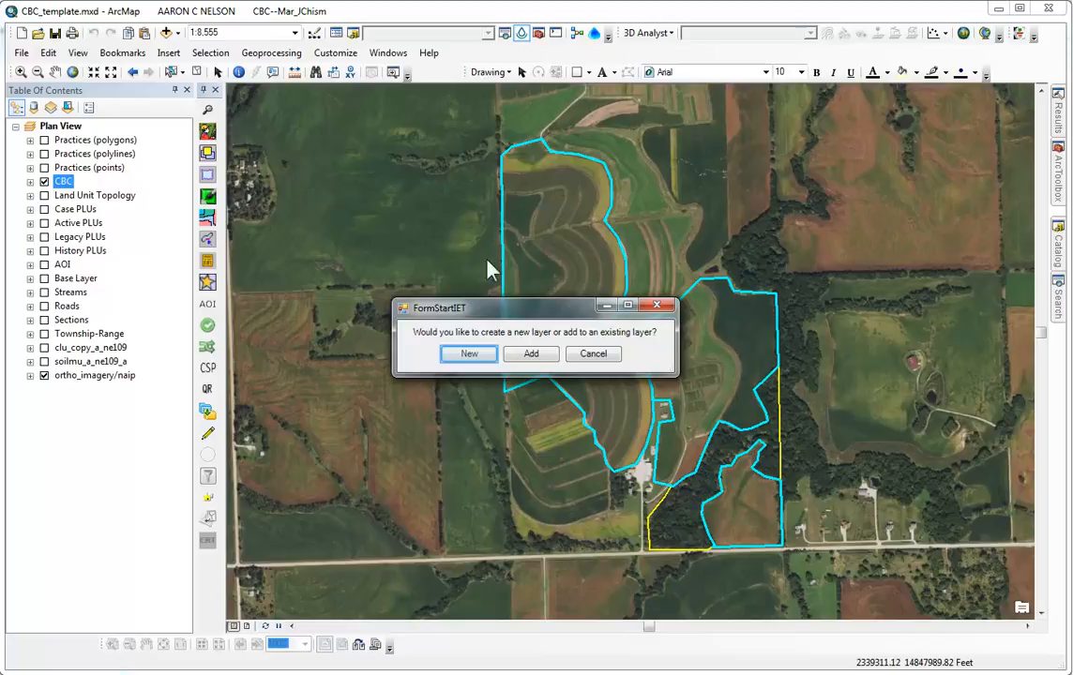
pyautogui.click(468, 354)
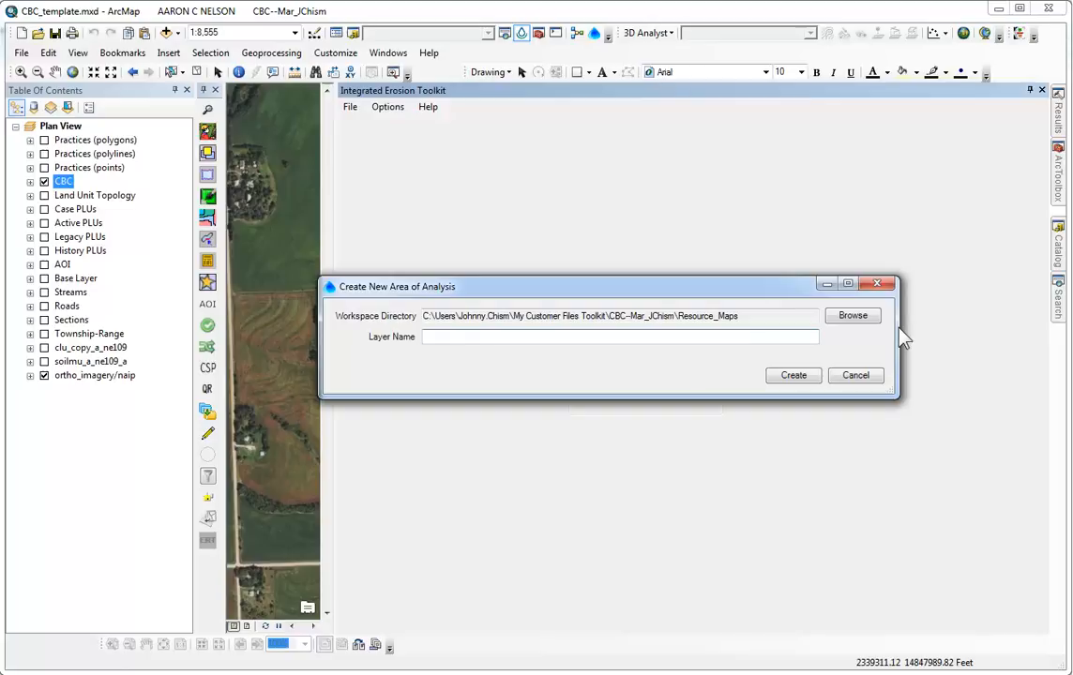
# Create a new area of analysis layer named 'Cropland Erosion'.
pyautogui.write('C')
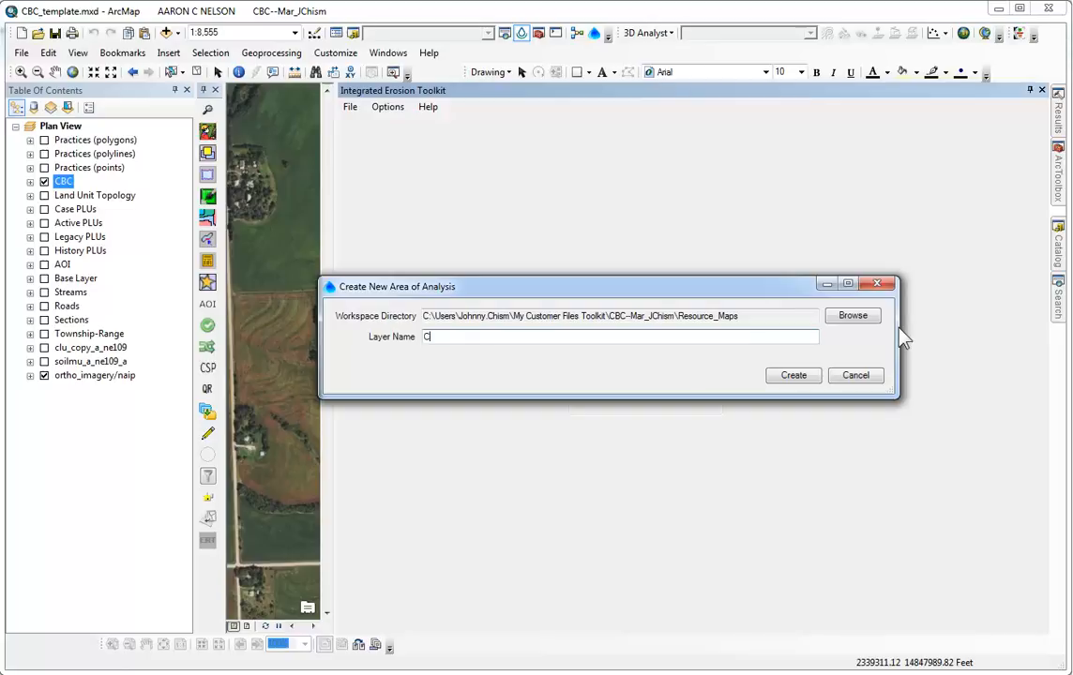
pyautogui.write('Cropland')
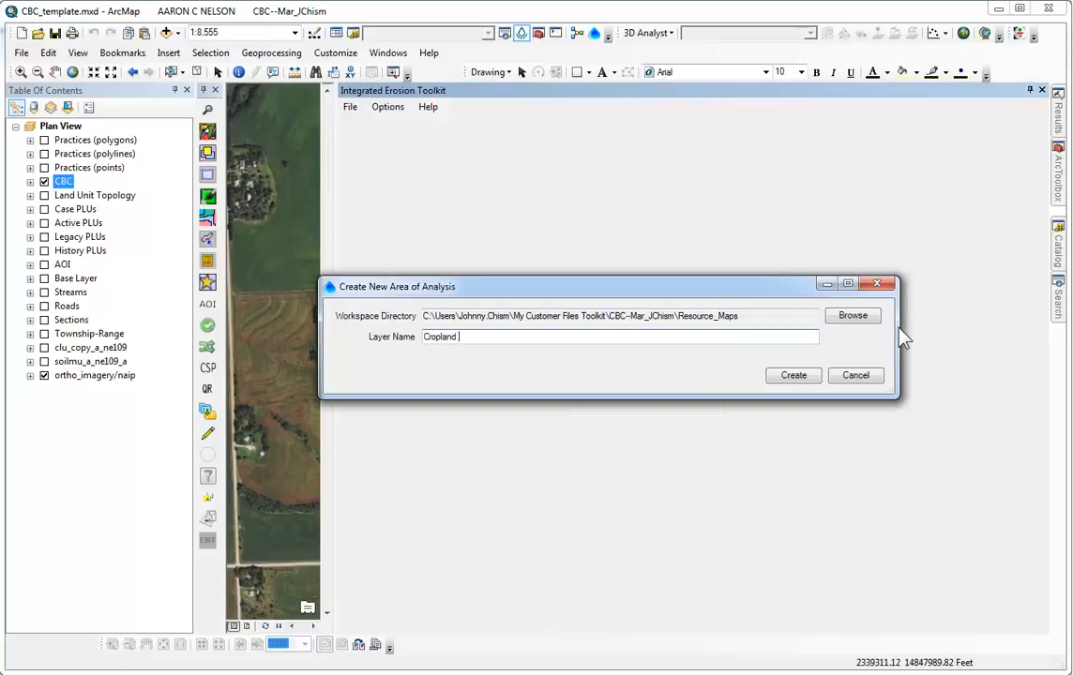
pyautogui.write('Erosion')
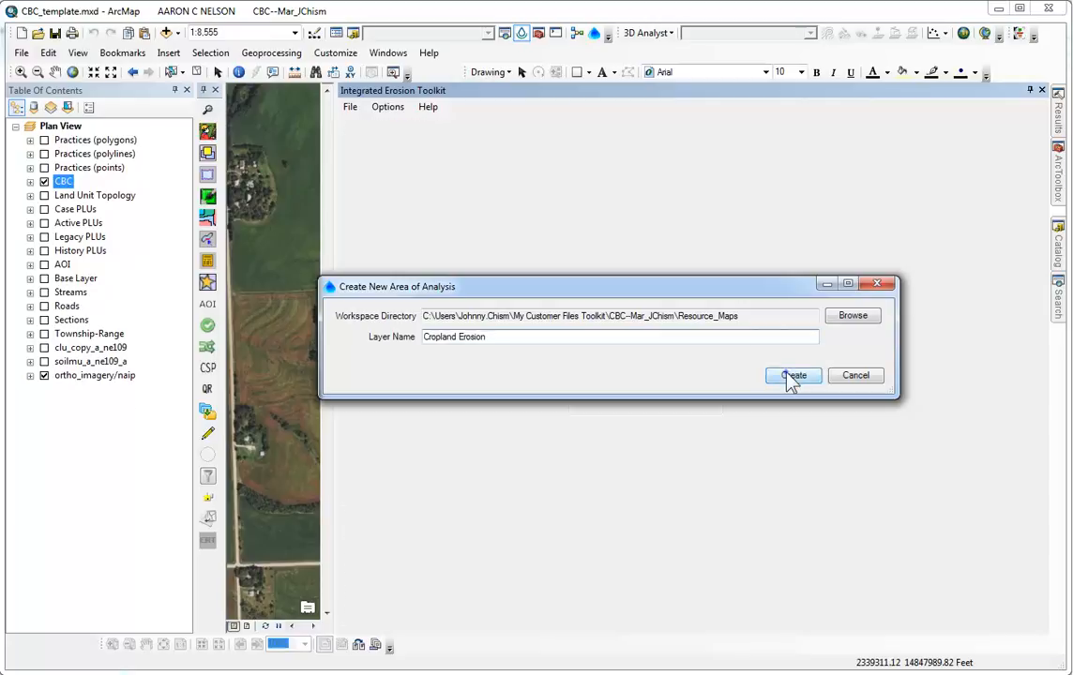
pyautogui.click(793, 375)
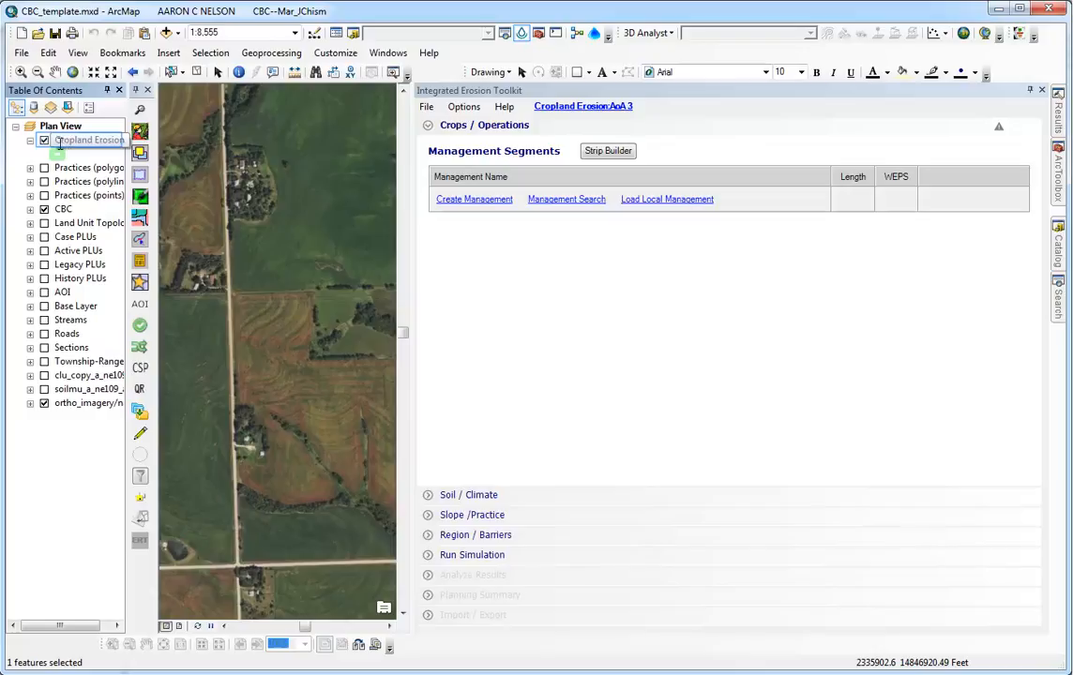
# Zoom the map to the extent of the Cropland Erosion layer.
pyautogui.rightClick(90, 139)
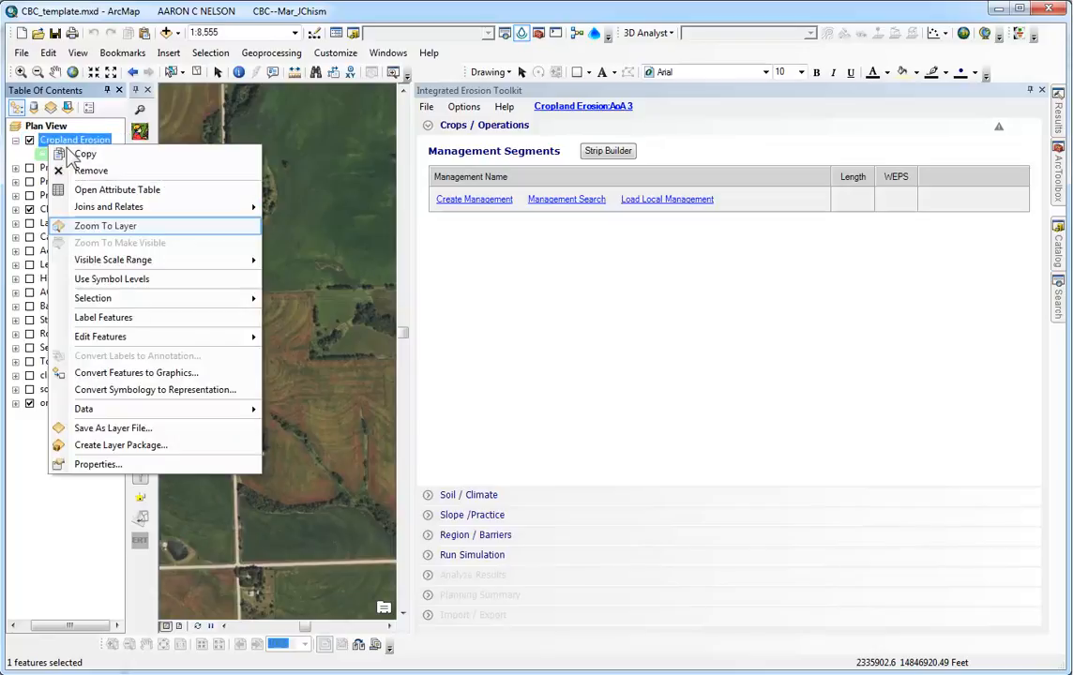
pyautogui.click(106, 225)
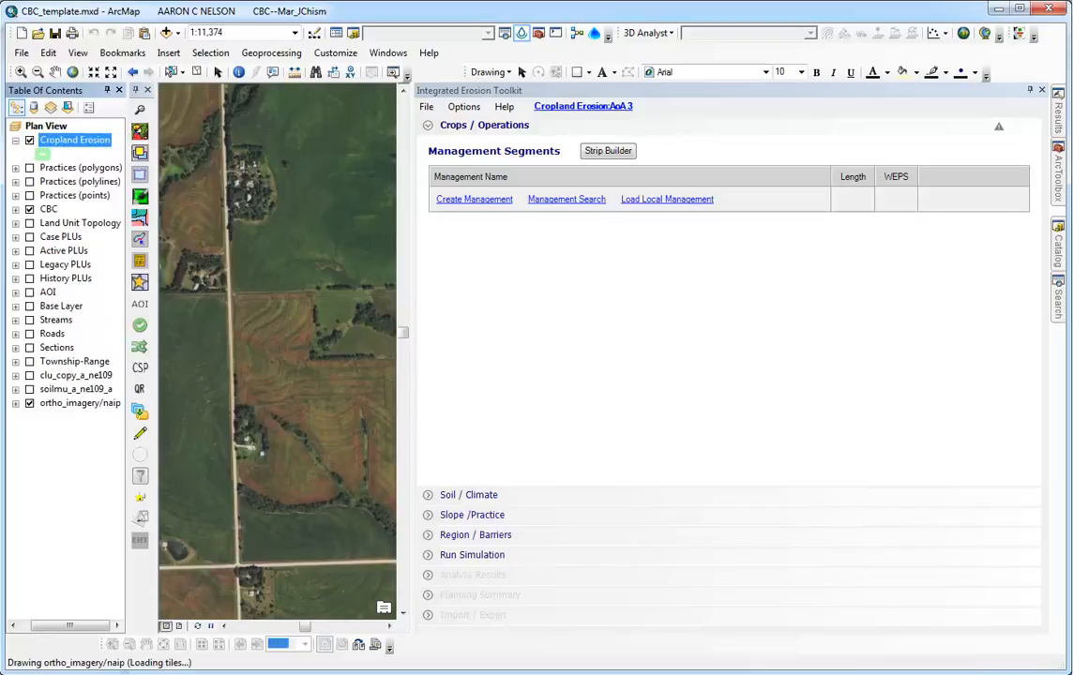